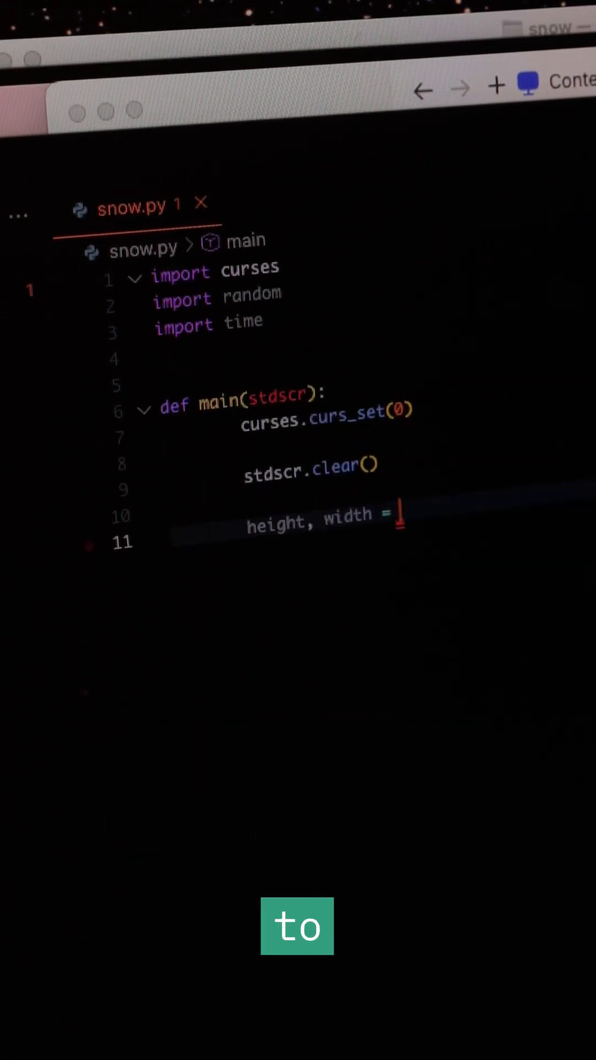
In main(), store height and width from stdscr.getmaxyx() and begin 'flakes = [y,x]' on line 13.
text(stdscr.getmaxyx()
text(fld)
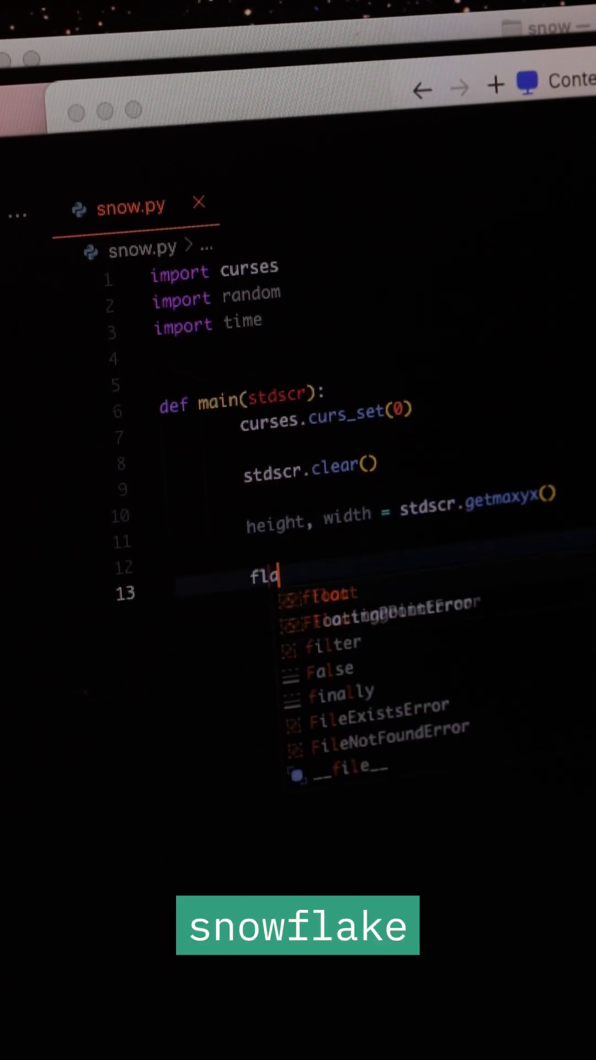
text(lakes +)
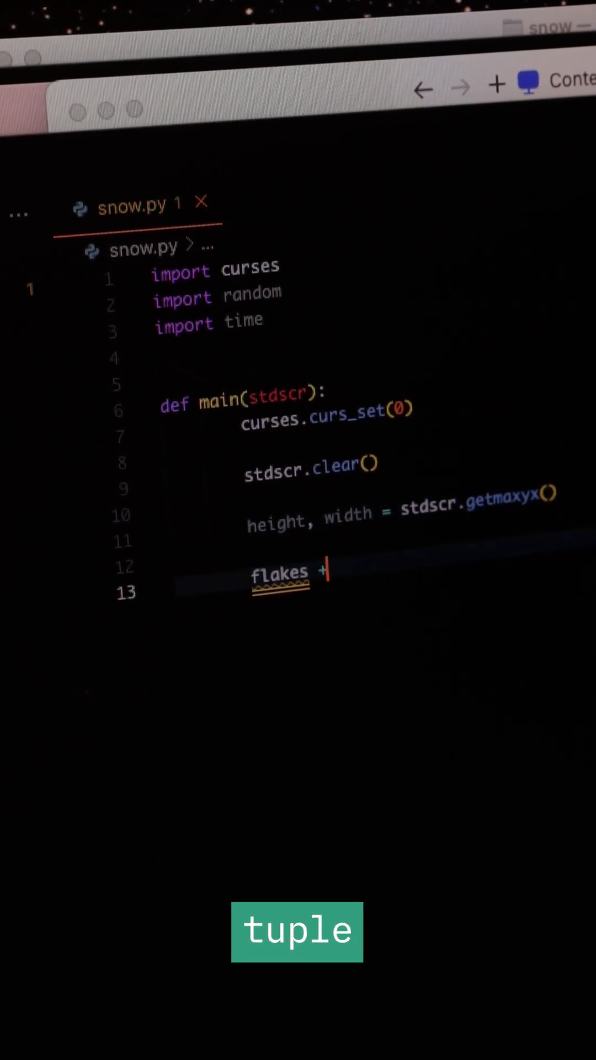
text(= {})
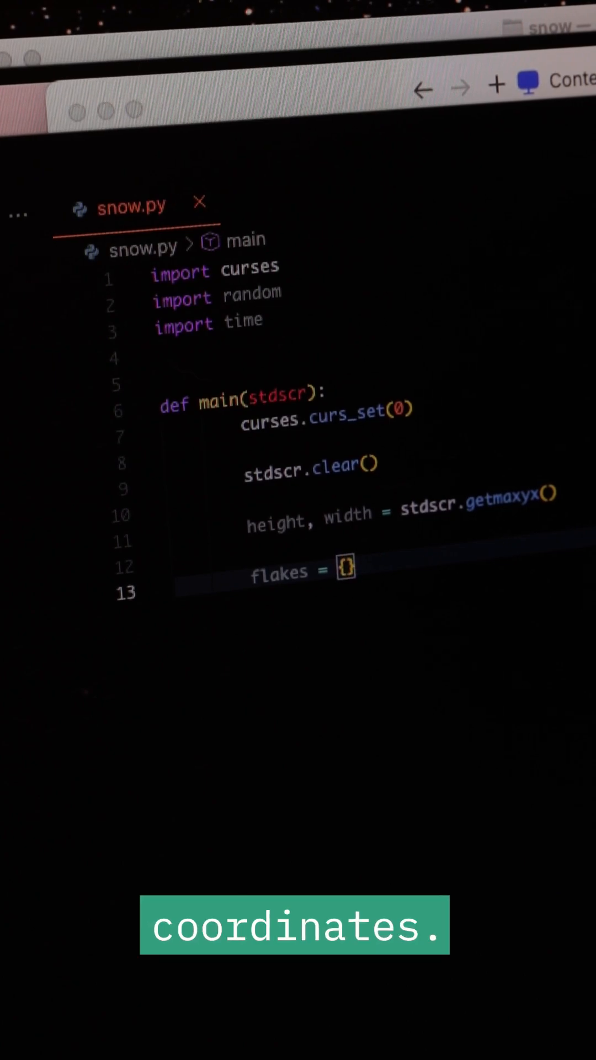
text(y)
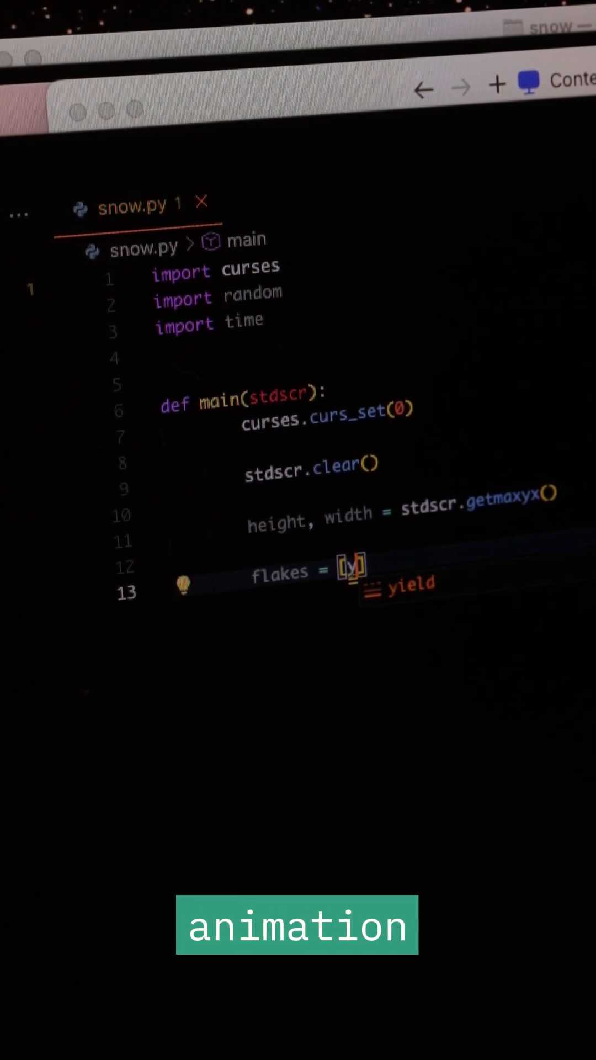
text(,x])
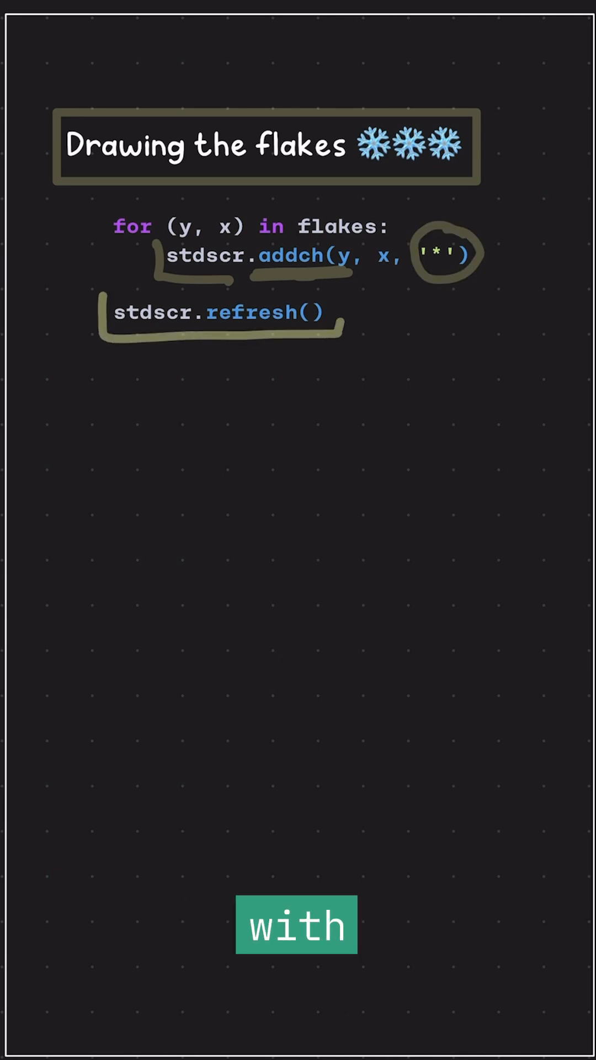
Mark up the addch call, '*' and refresh, then type 'python' in the snow folder terminal.
click(298, 924)
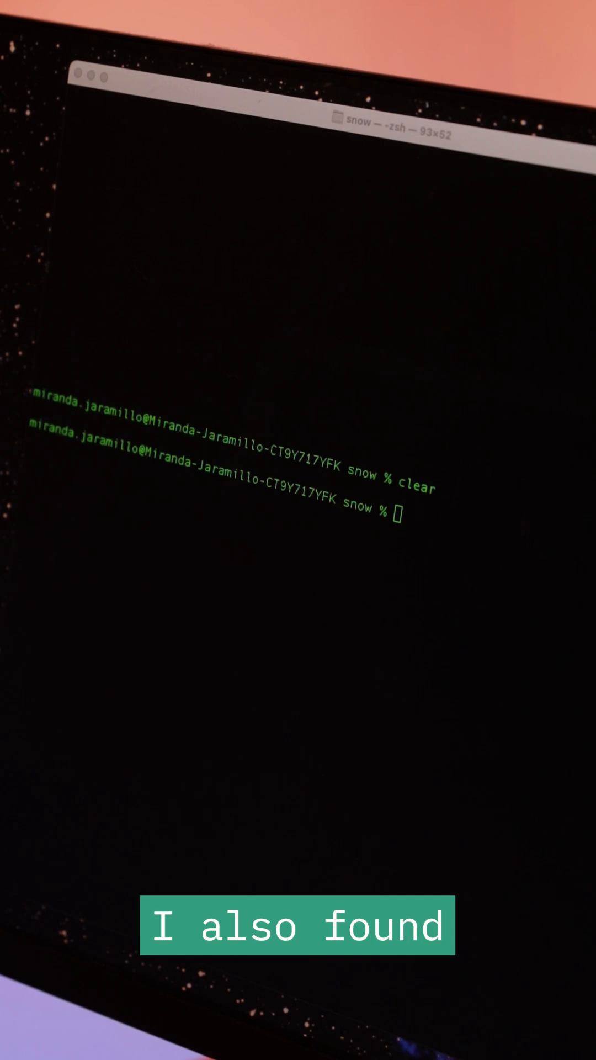
text(python)
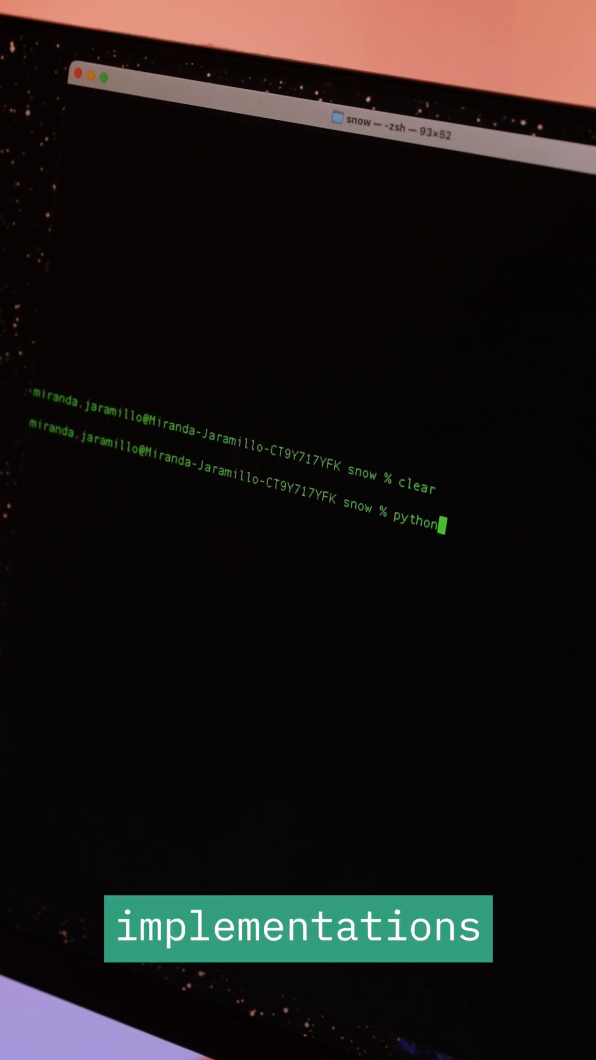